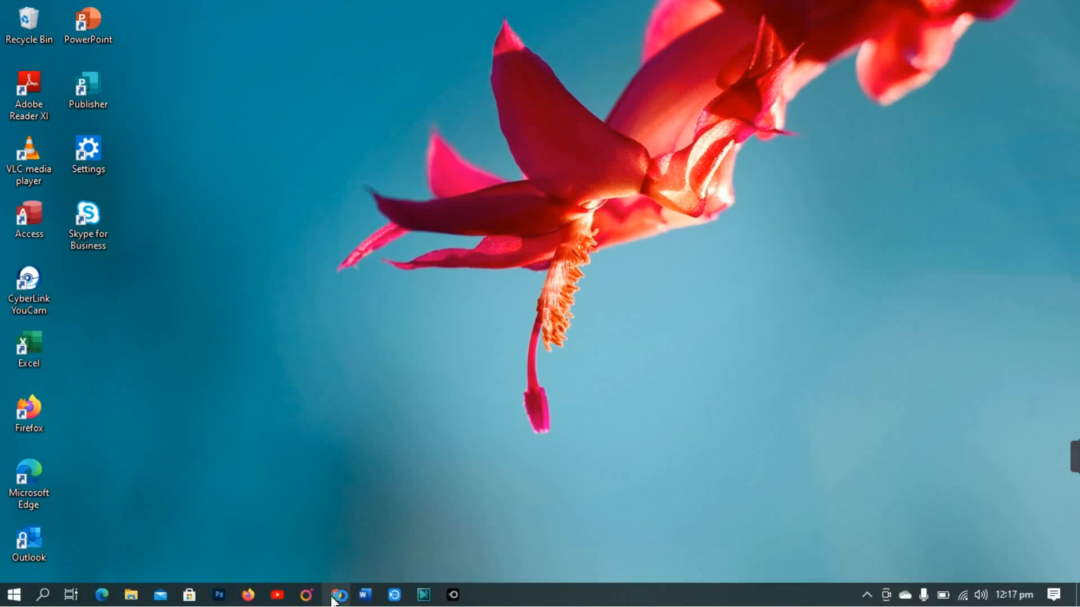
- Launch Chrome from the taskbar and go to web.facebook.com to reach the login page
{"action": "left_click", "coordinate": [337, 594]}
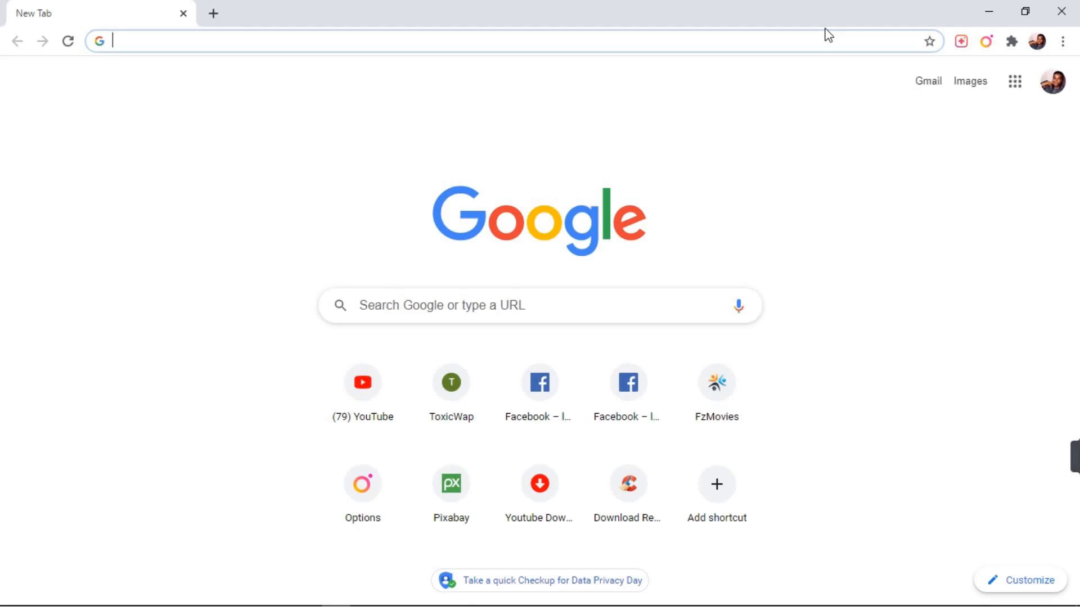
{"action": "mouse_move", "coordinate": [124, 65]}
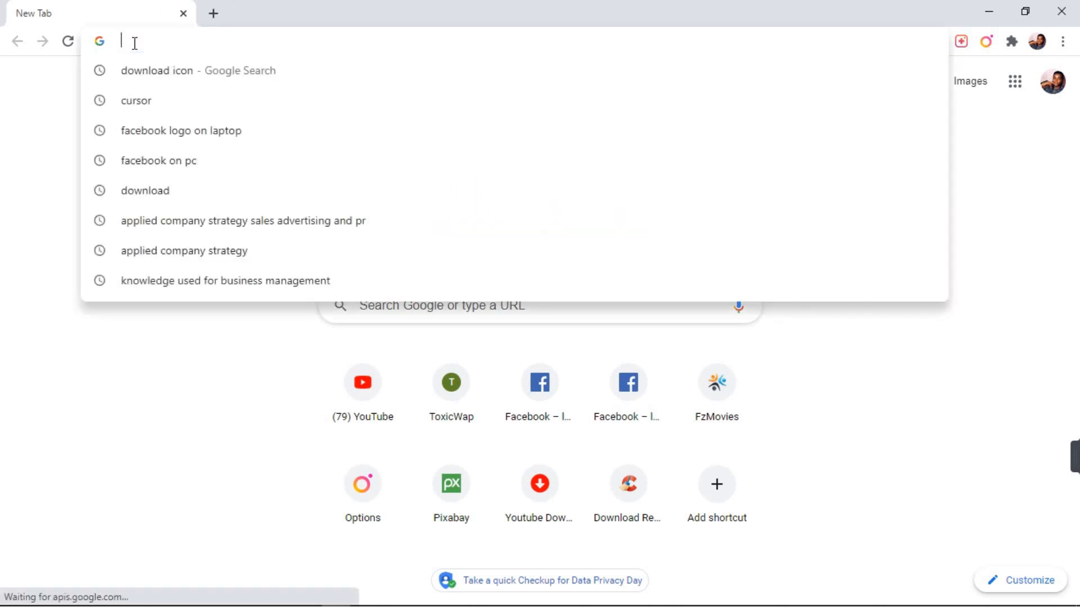
{"action": "type", "text": "facebook.com/?_rdc=1&_rdr"}
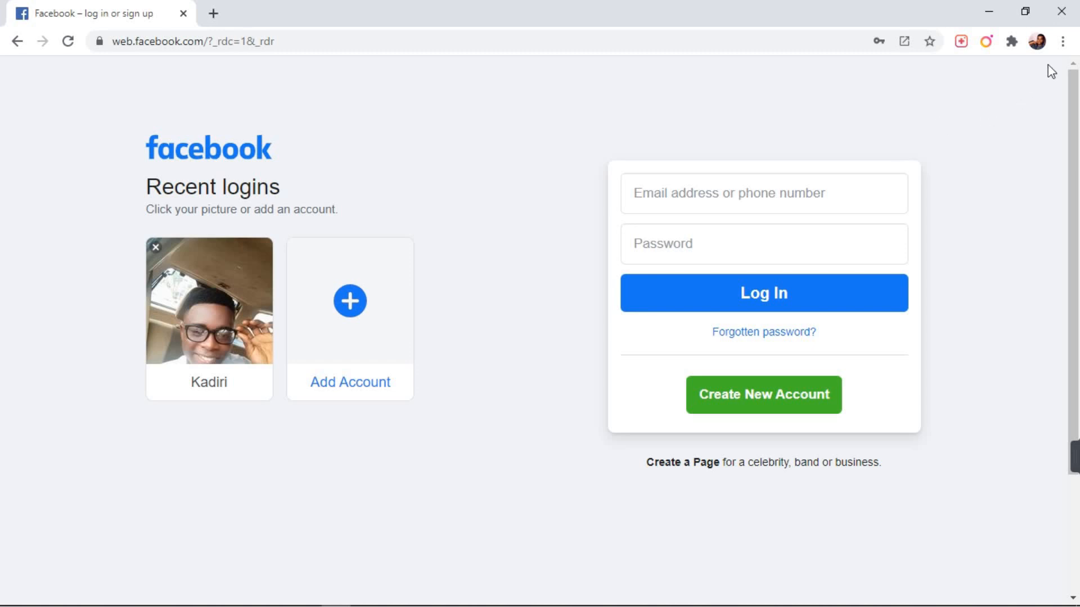
{"action": "mouse_move", "coordinate": [1063, 41]}
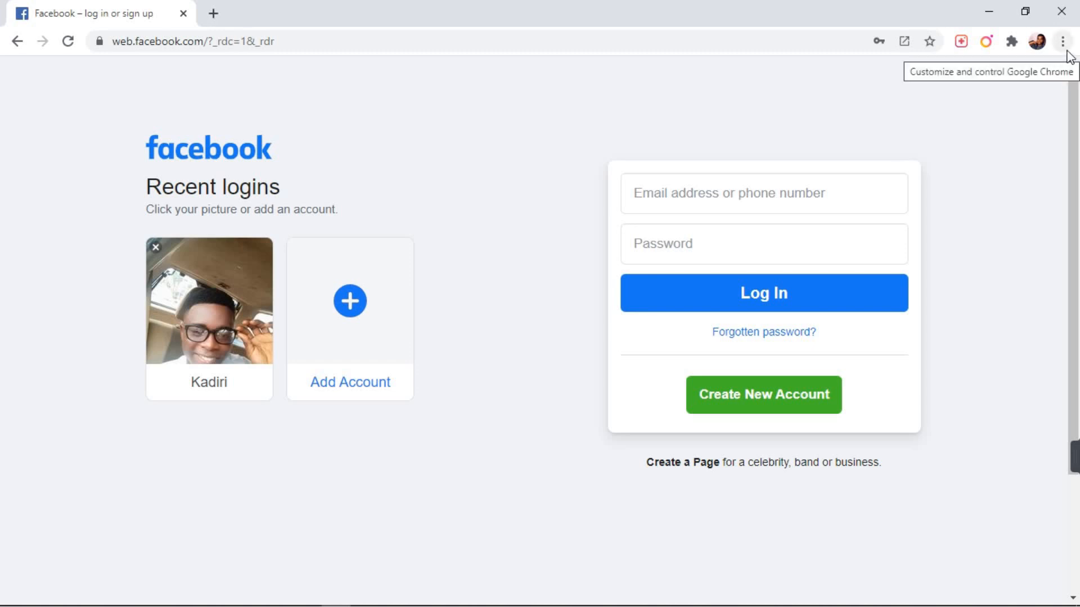
{"action": "mouse_move", "coordinate": [1053, 74]}
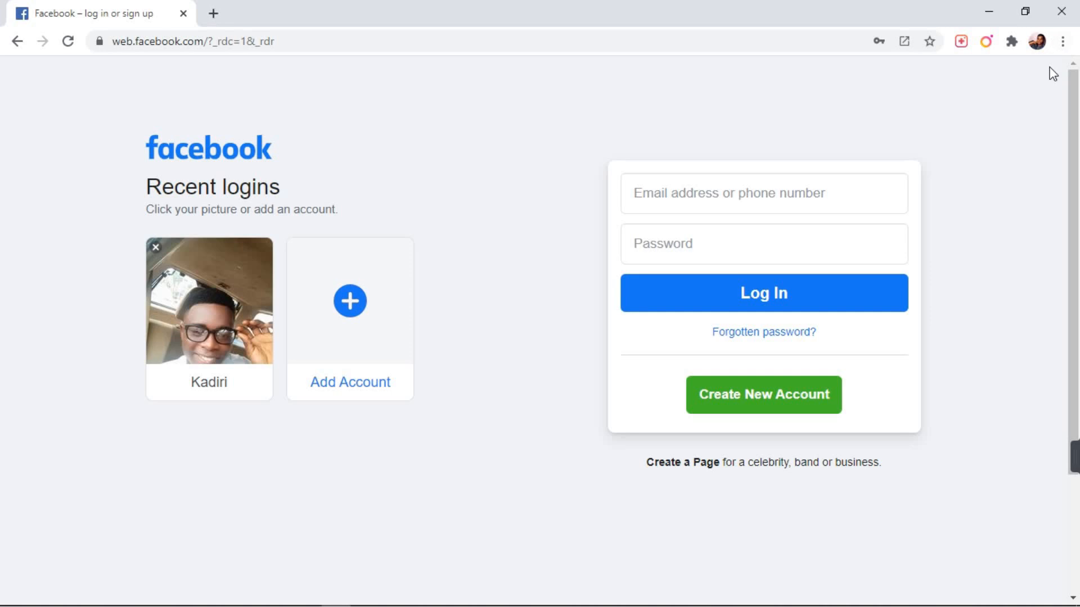
{"action": "mouse_move", "coordinate": [1064, 50]}
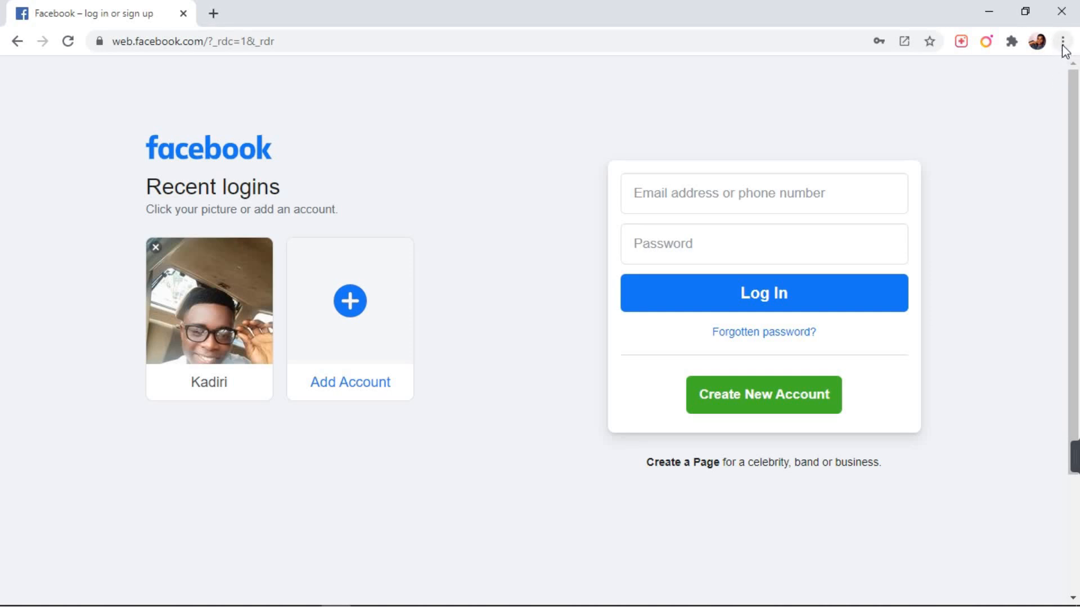
- Reach Create shortcut… from the Chrome menu's More tools for the Facebook page
{"action": "left_click", "coordinate": [1063, 41]}
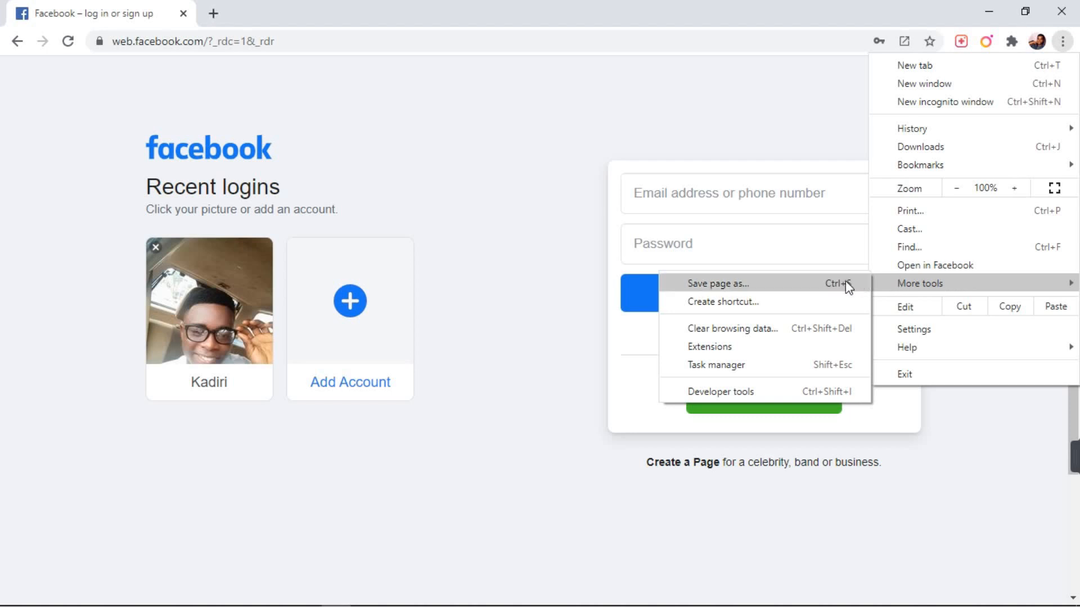
{"action": "mouse_move", "coordinate": [797, 304]}
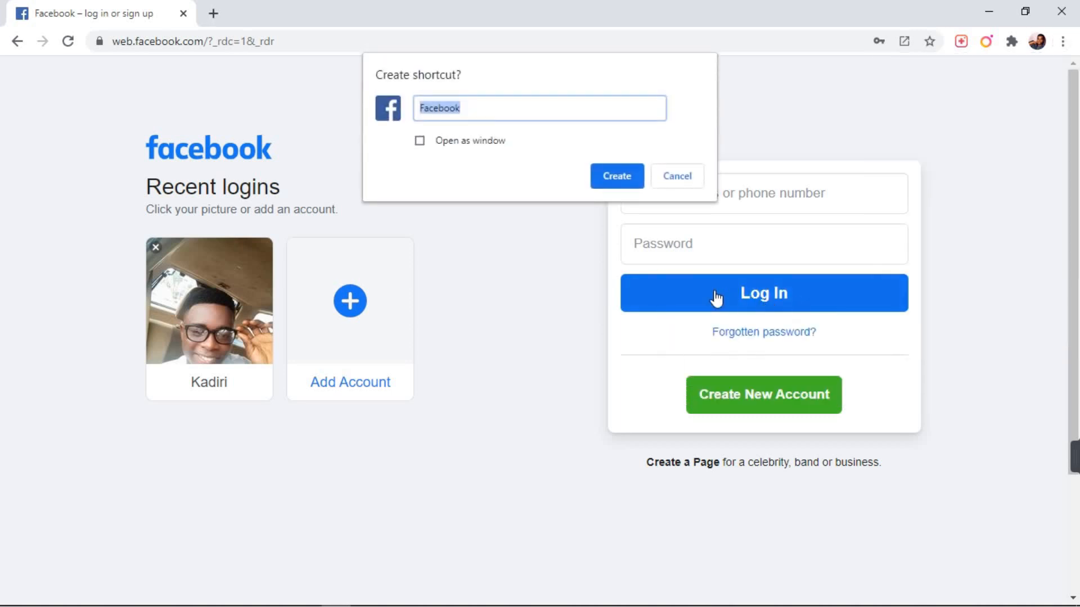
{"action": "mouse_move", "coordinate": [472, 180]}
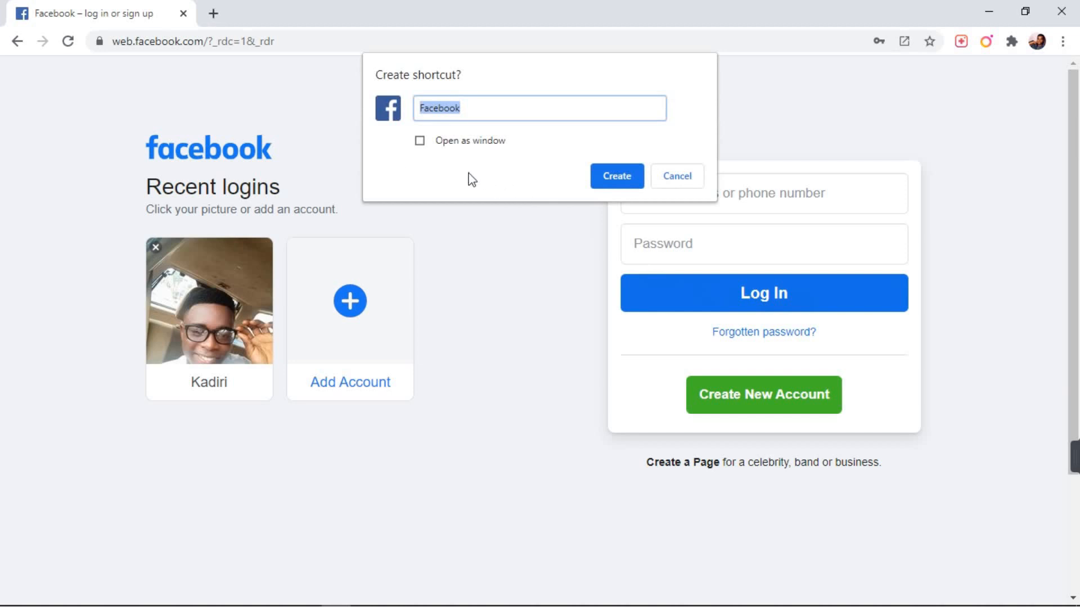
{"action": "mouse_move", "coordinate": [574, 164]}
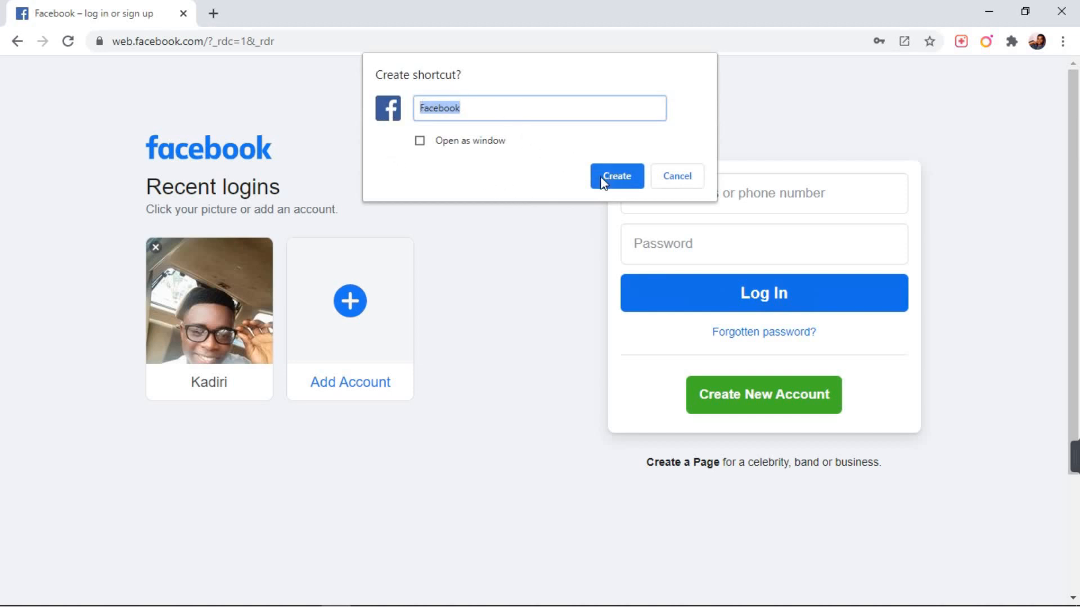
- Create the Facebook desktop shortcut and launch it into its own window
{"action": "left_click", "coordinate": [615, 176]}
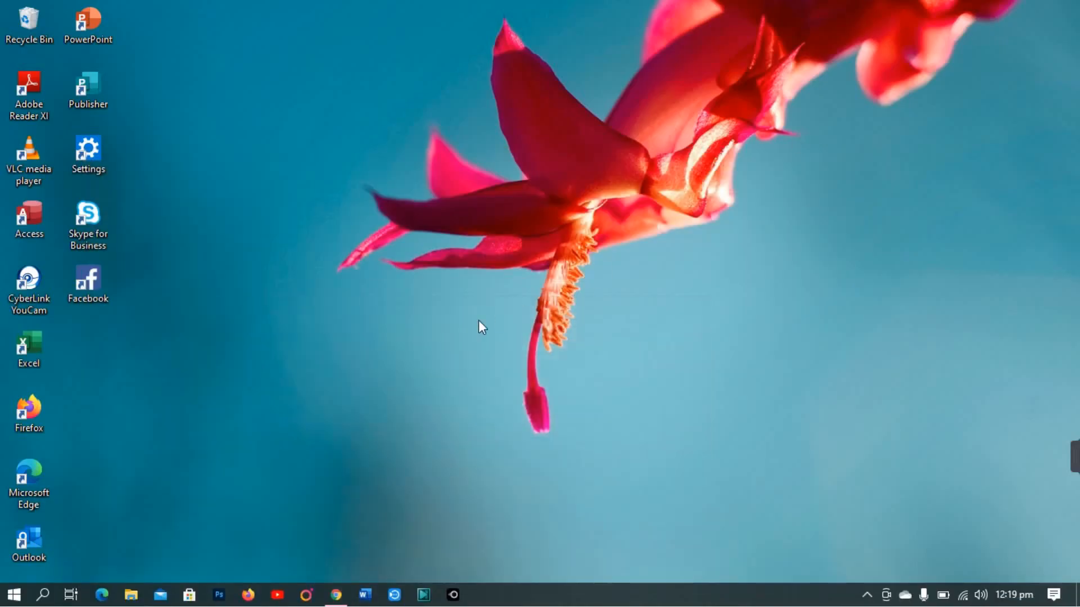
{"action": "mouse_move", "coordinate": [145, 237]}
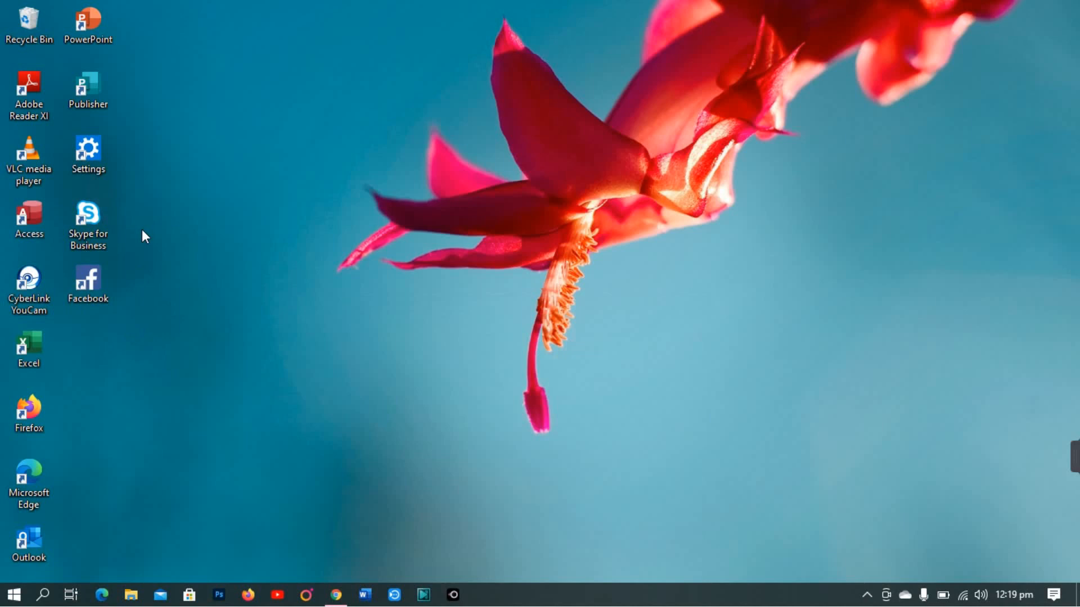
{"action": "mouse_move", "coordinate": [95, 260]}
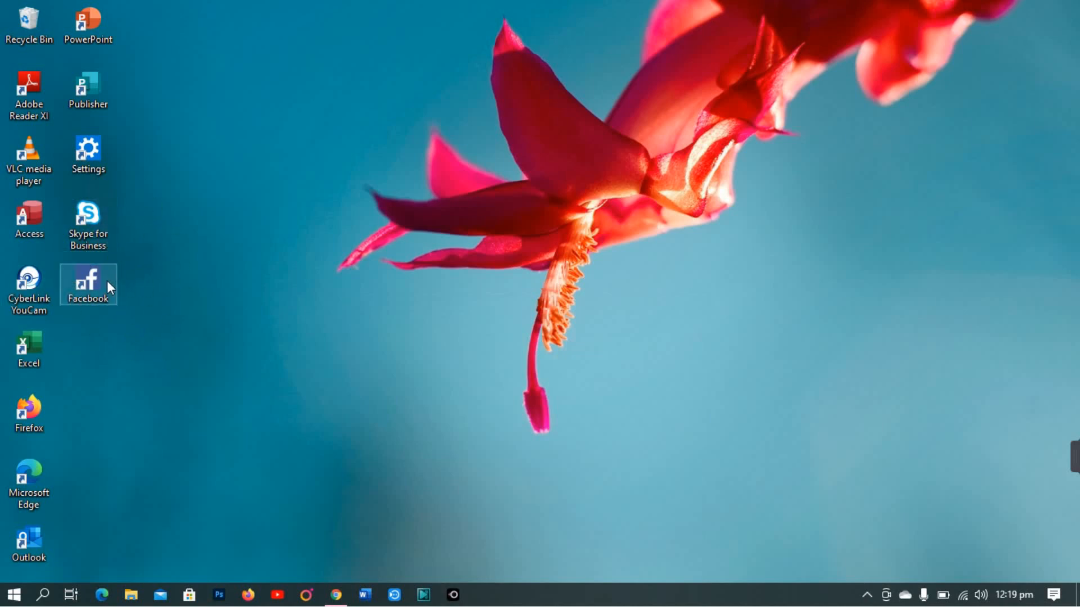
{"action": "double_click", "coordinate": [88, 285]}
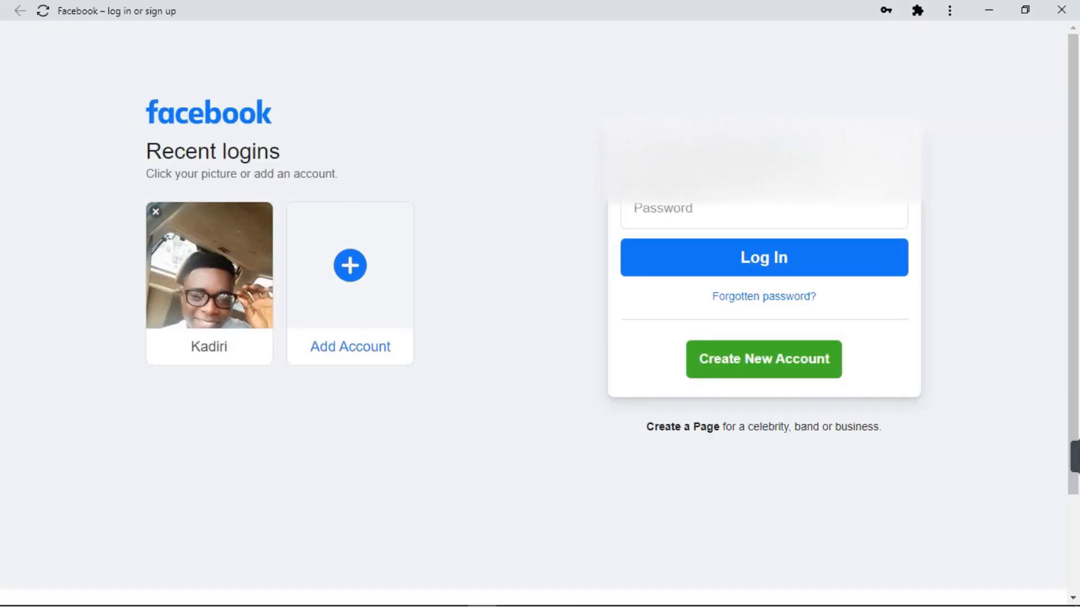
- Log into Facebook with the saved credentials so the news feed loads
{"action": "left_click", "coordinate": [763, 211]}
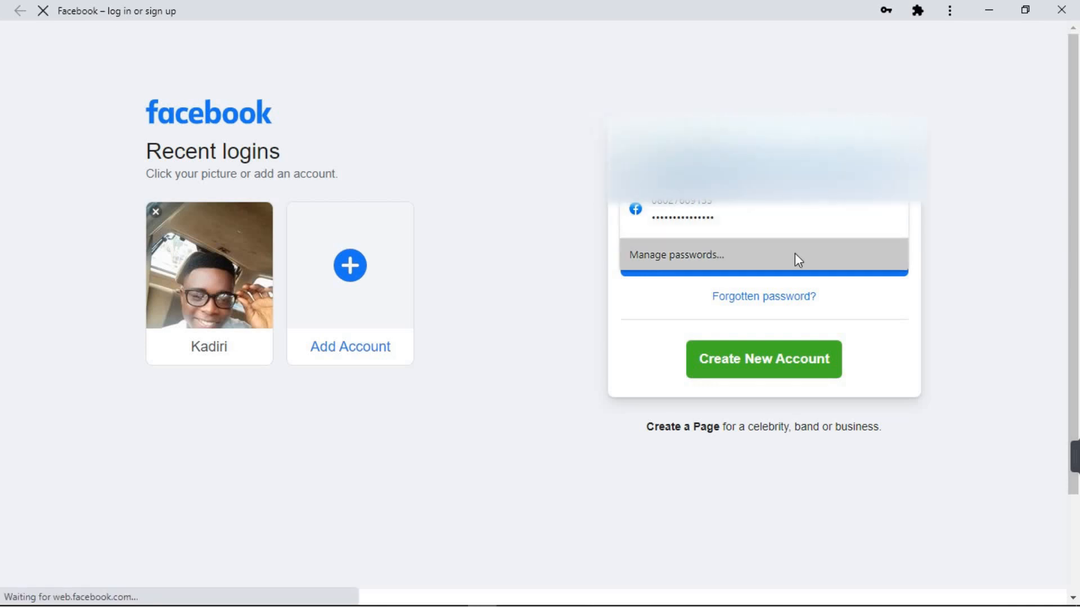
{"action": "left_click", "coordinate": [763, 210]}
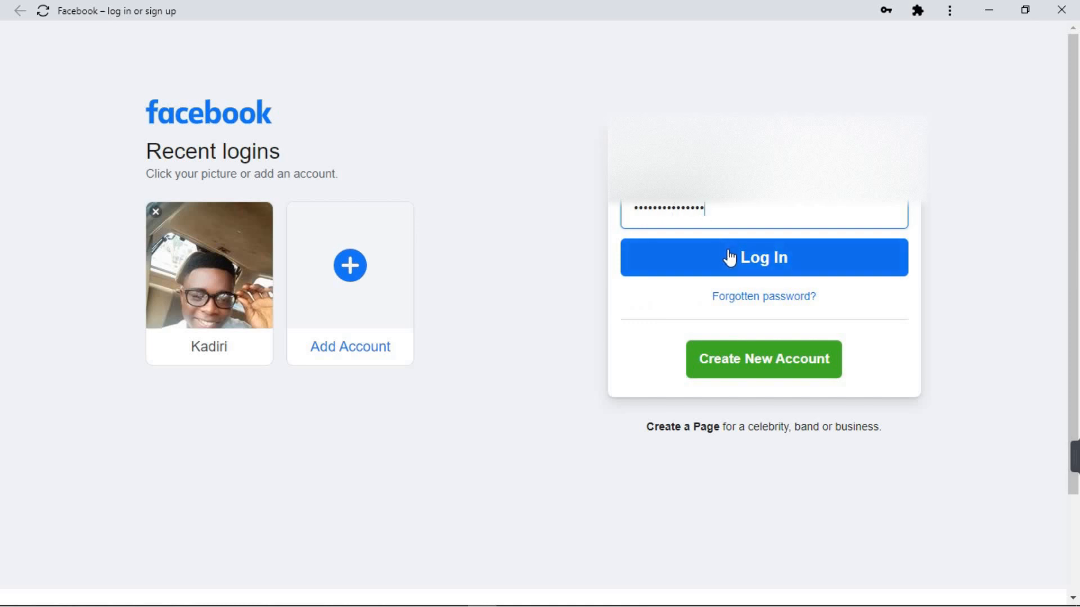
{"action": "left_click", "coordinate": [763, 257]}
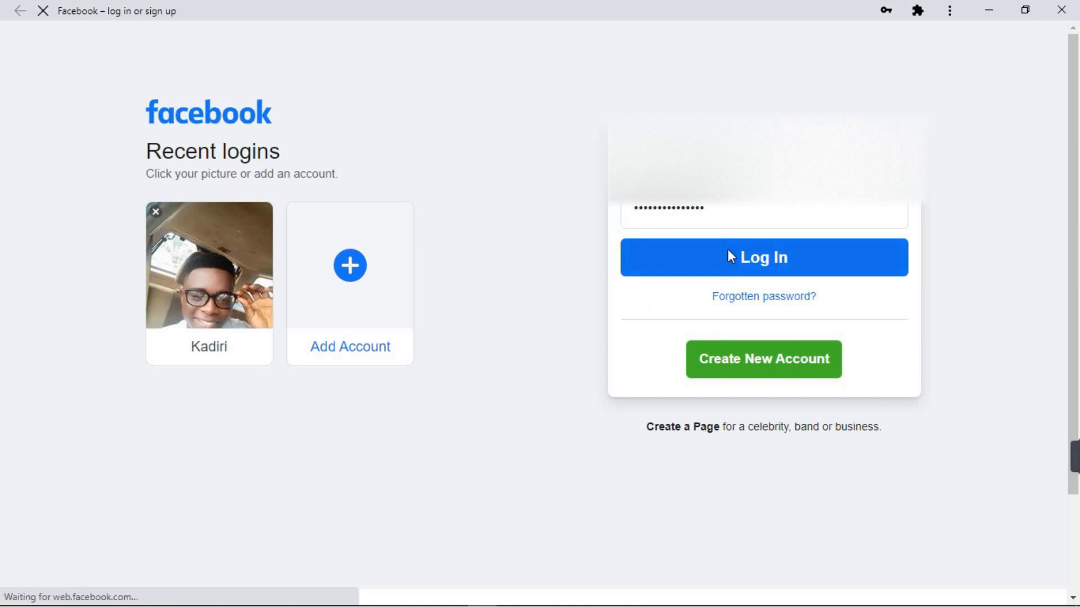
{"action": "left_click", "coordinate": [762, 256]}
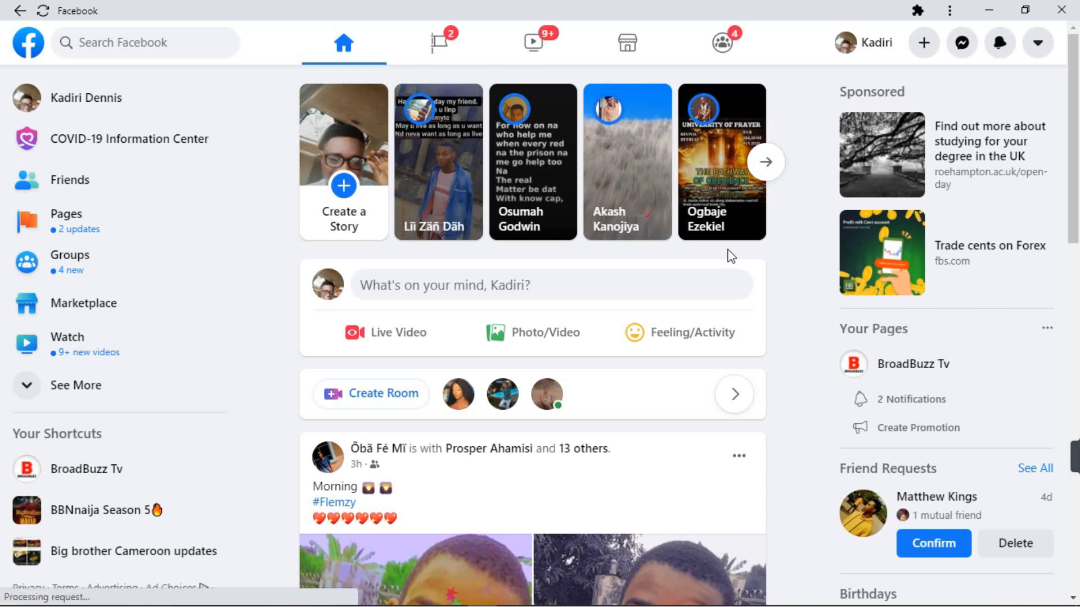
{"action": "left_click", "coordinate": [764, 162]}
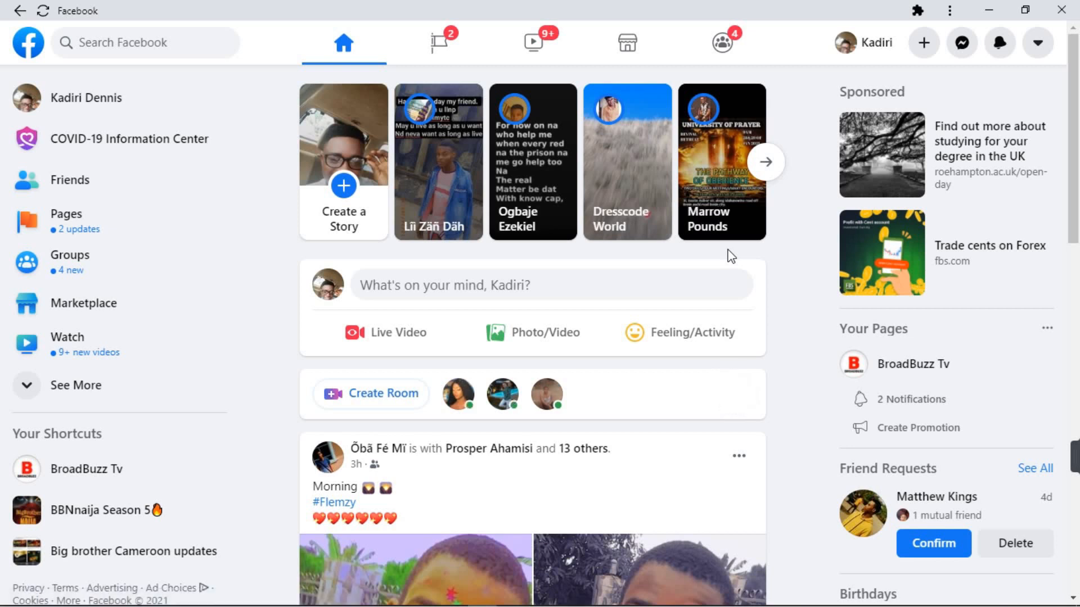